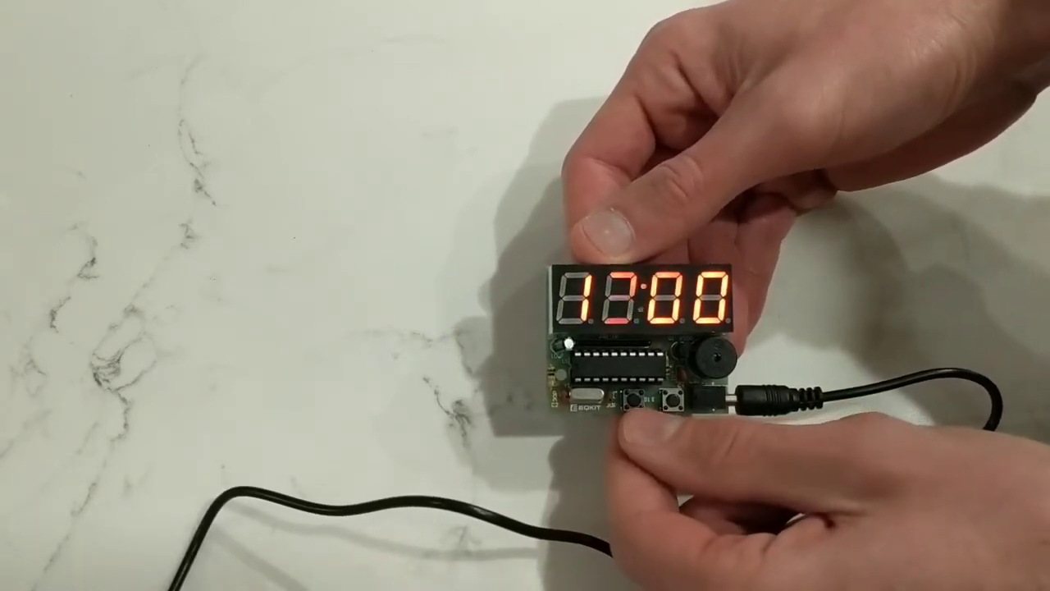
left_click(653, 401)
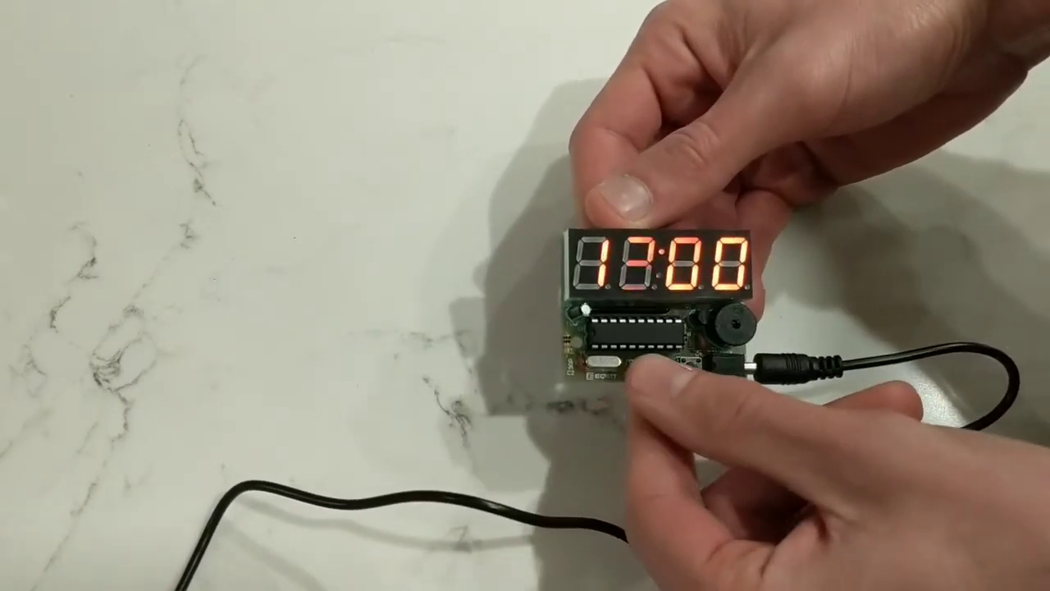
left_click(676, 377)
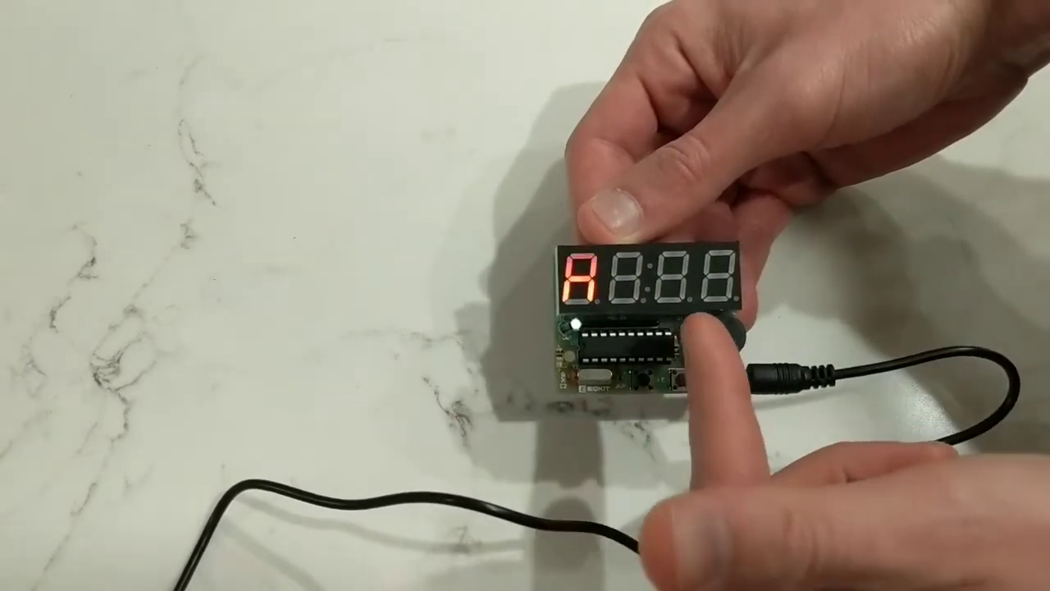
left_click(683, 377)
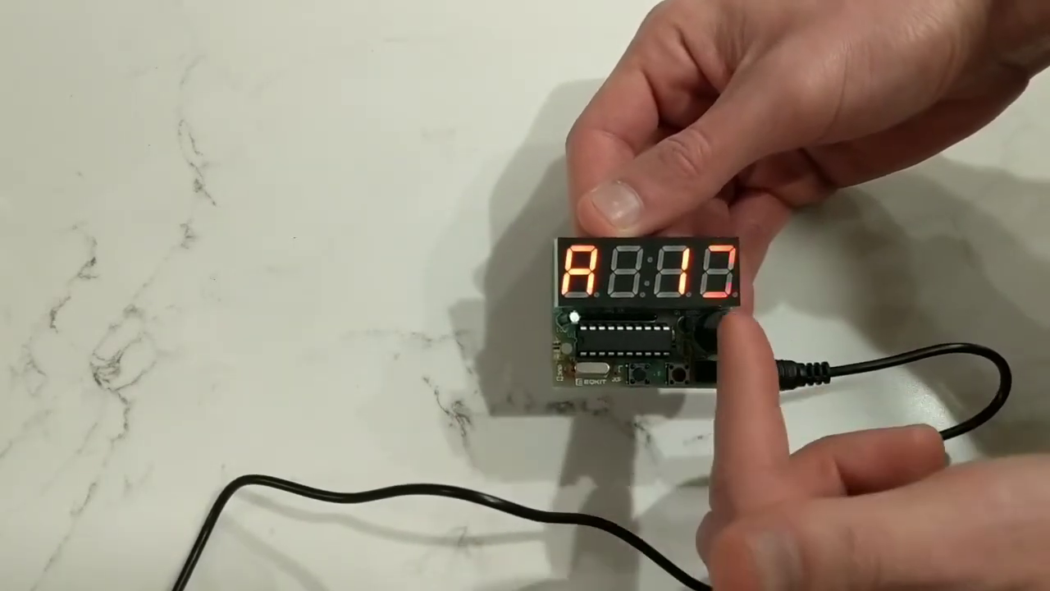